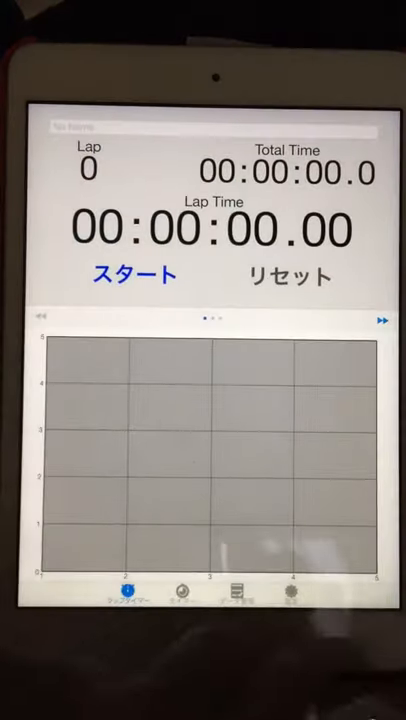
Start the timer with スタート and tap the lap button to record laps
click(130, 274)
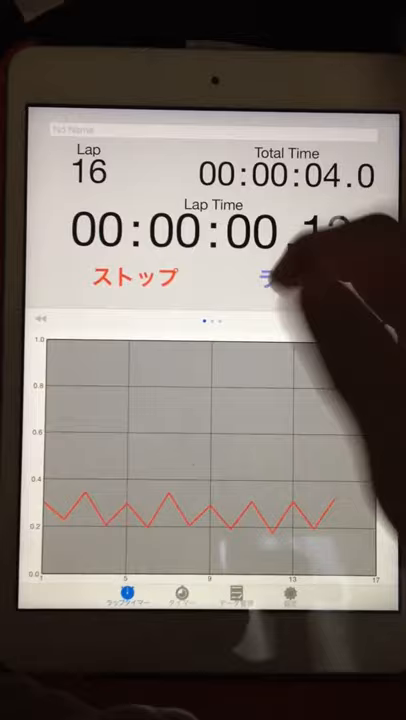
click(287, 278)
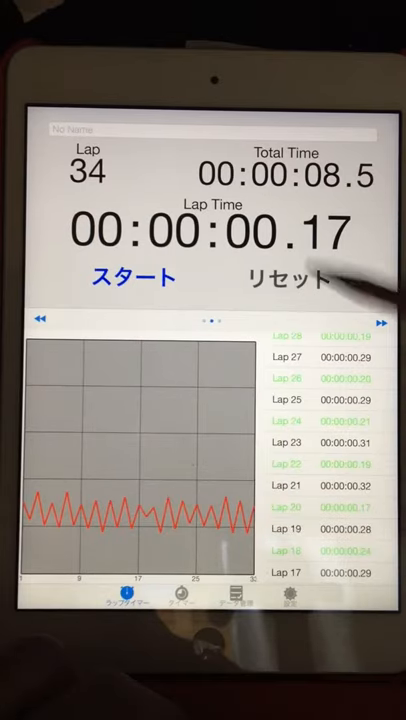
Scroll the lap list to the latest laps, 33 down to 22
scroll(down, 3)
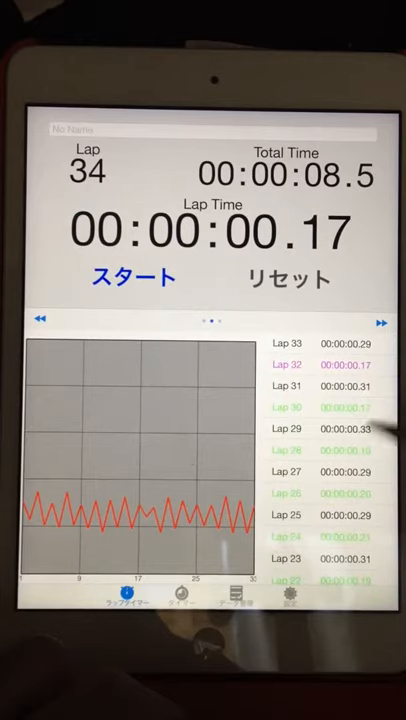